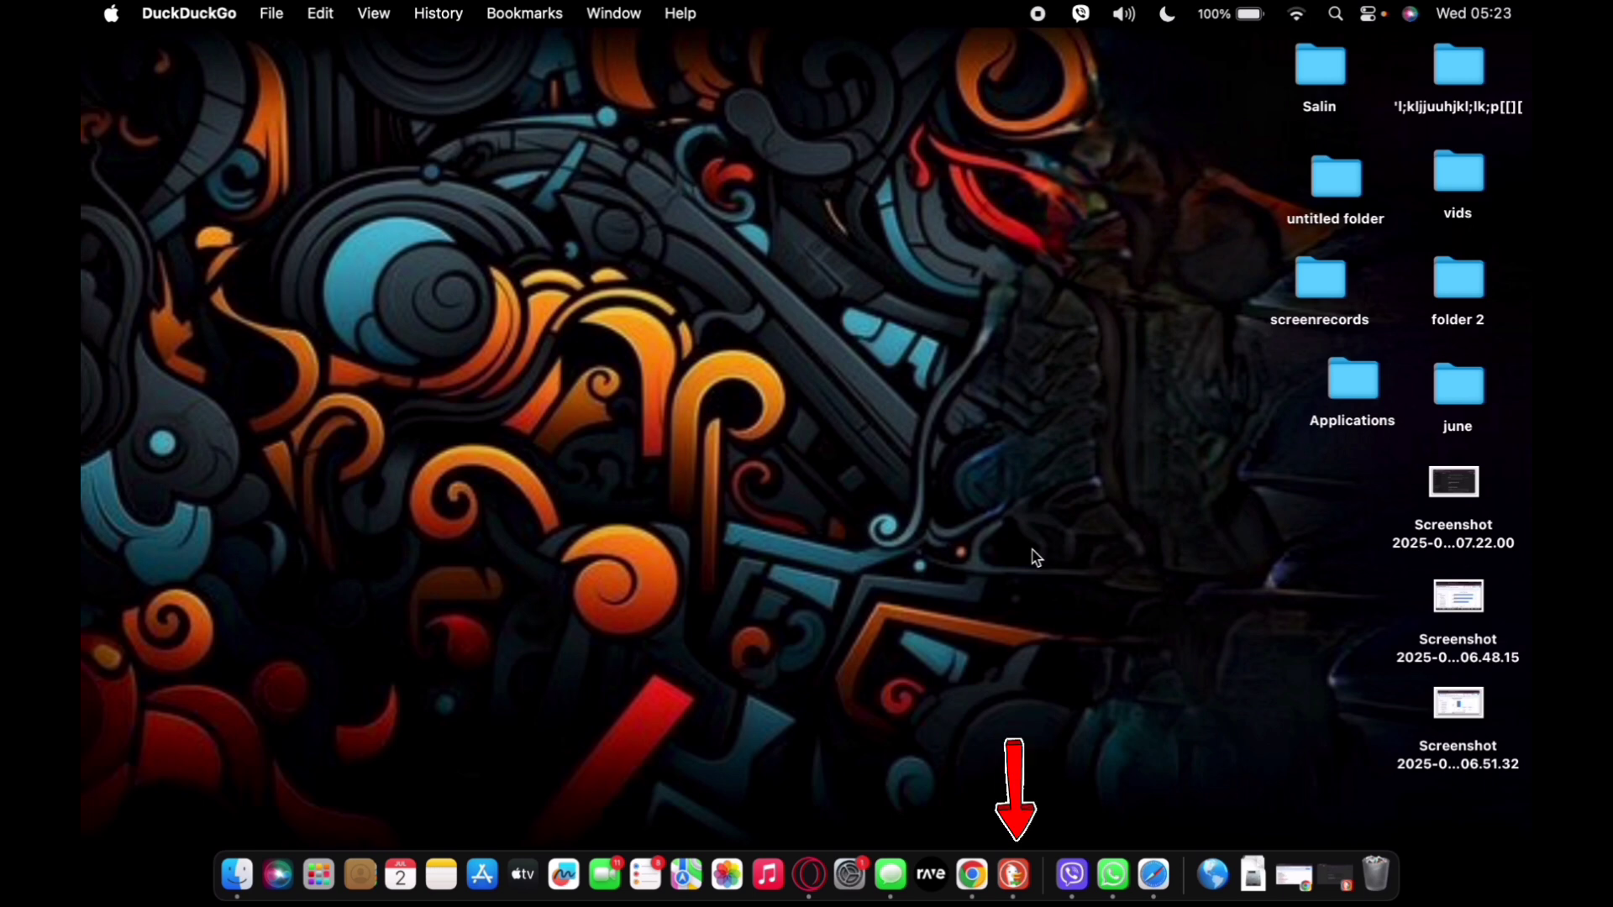
mouse_move(1013, 875)
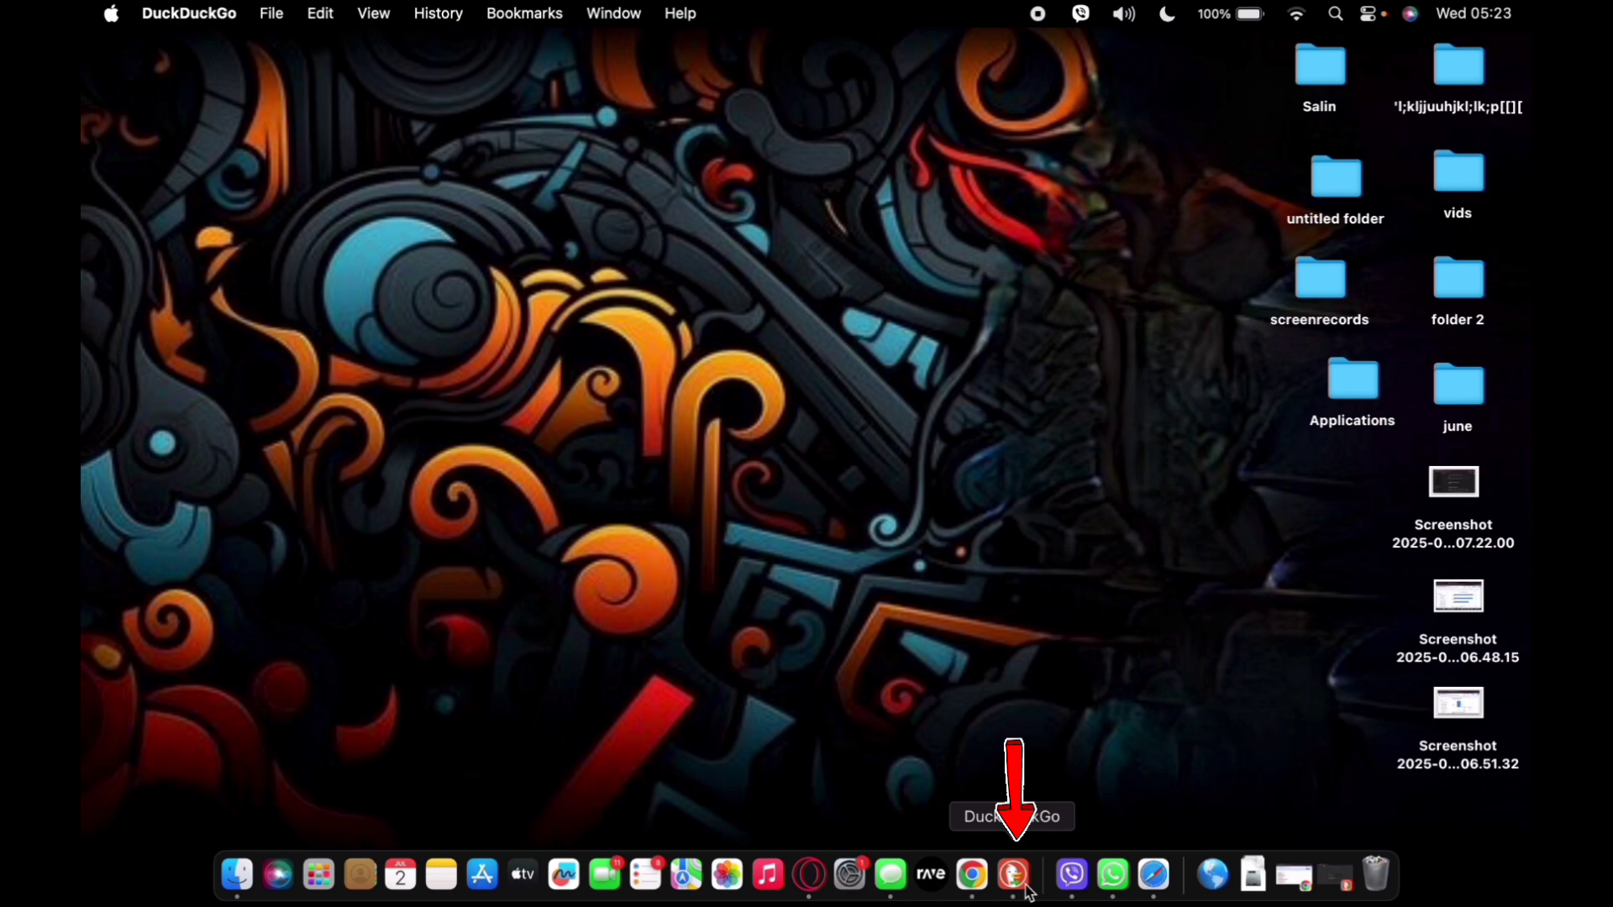
Quit DuckDuckGo from its Dock icon's context menu
right_click(1015, 874)
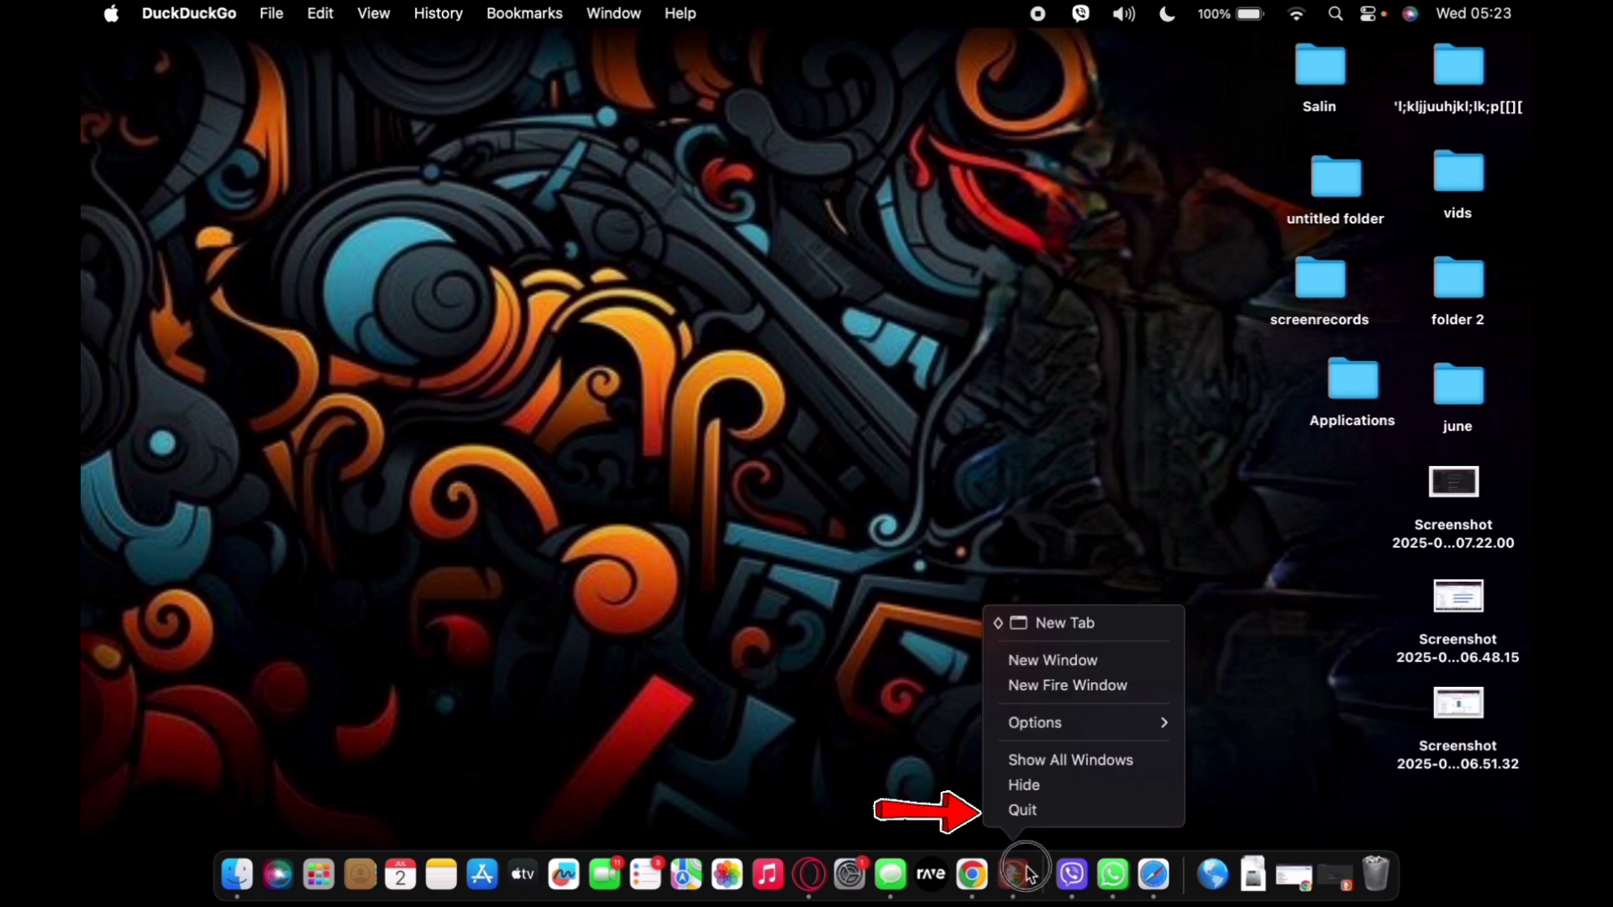
left_click(1023, 810)
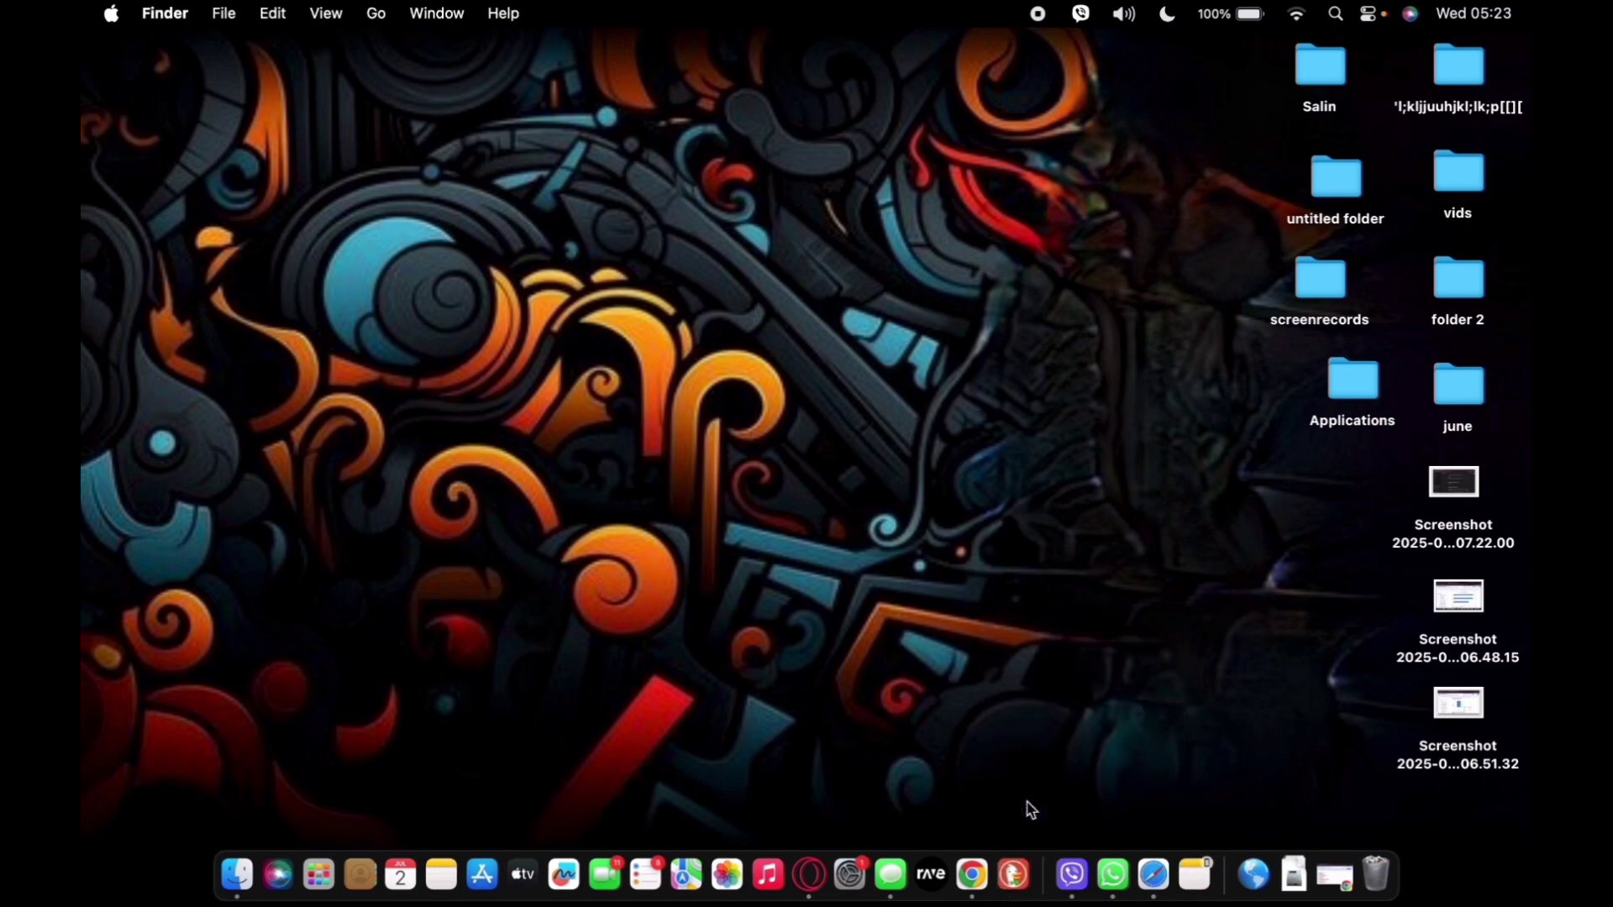
mouse_move(235, 874)
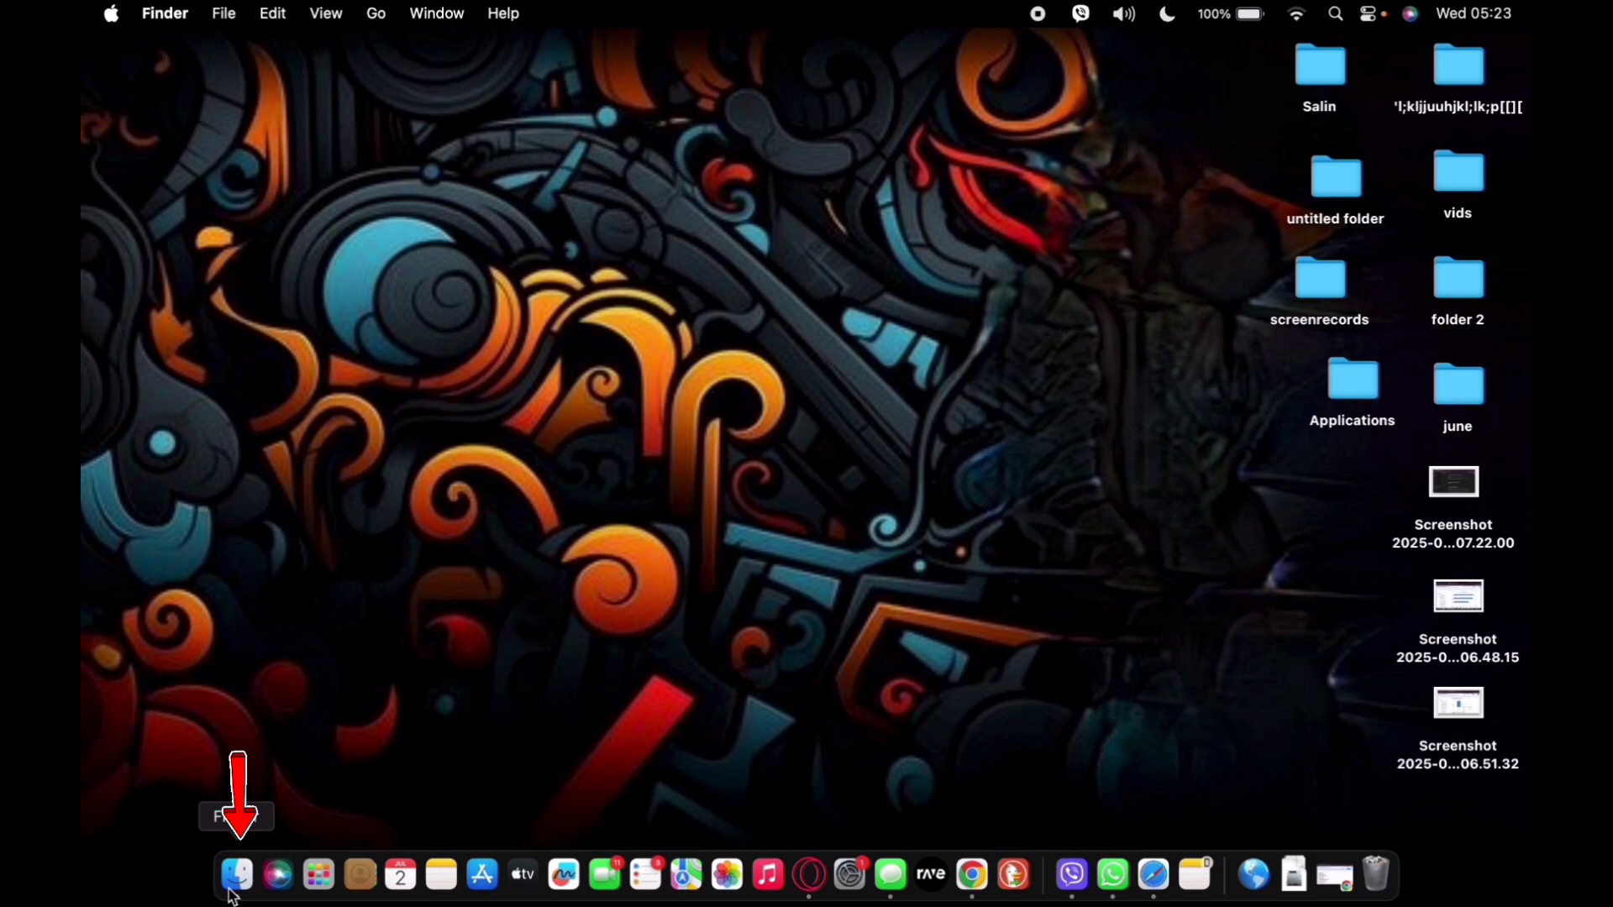
Bring up a new Finder window (Recents view) from the Dock
left_click(235, 875)
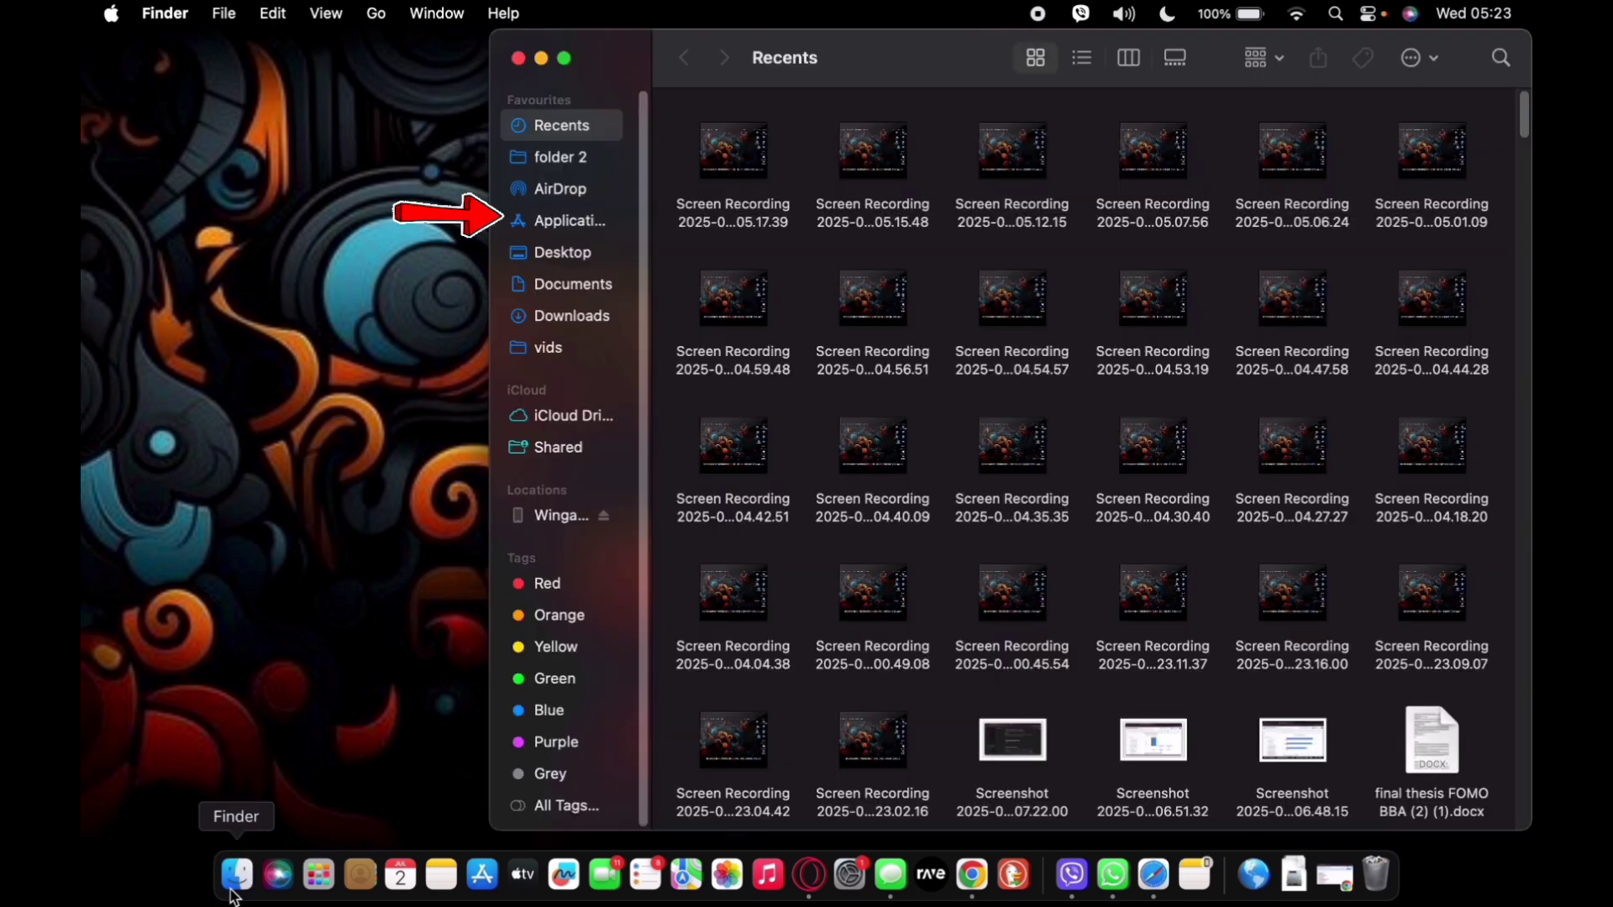
mouse_move(564, 237)
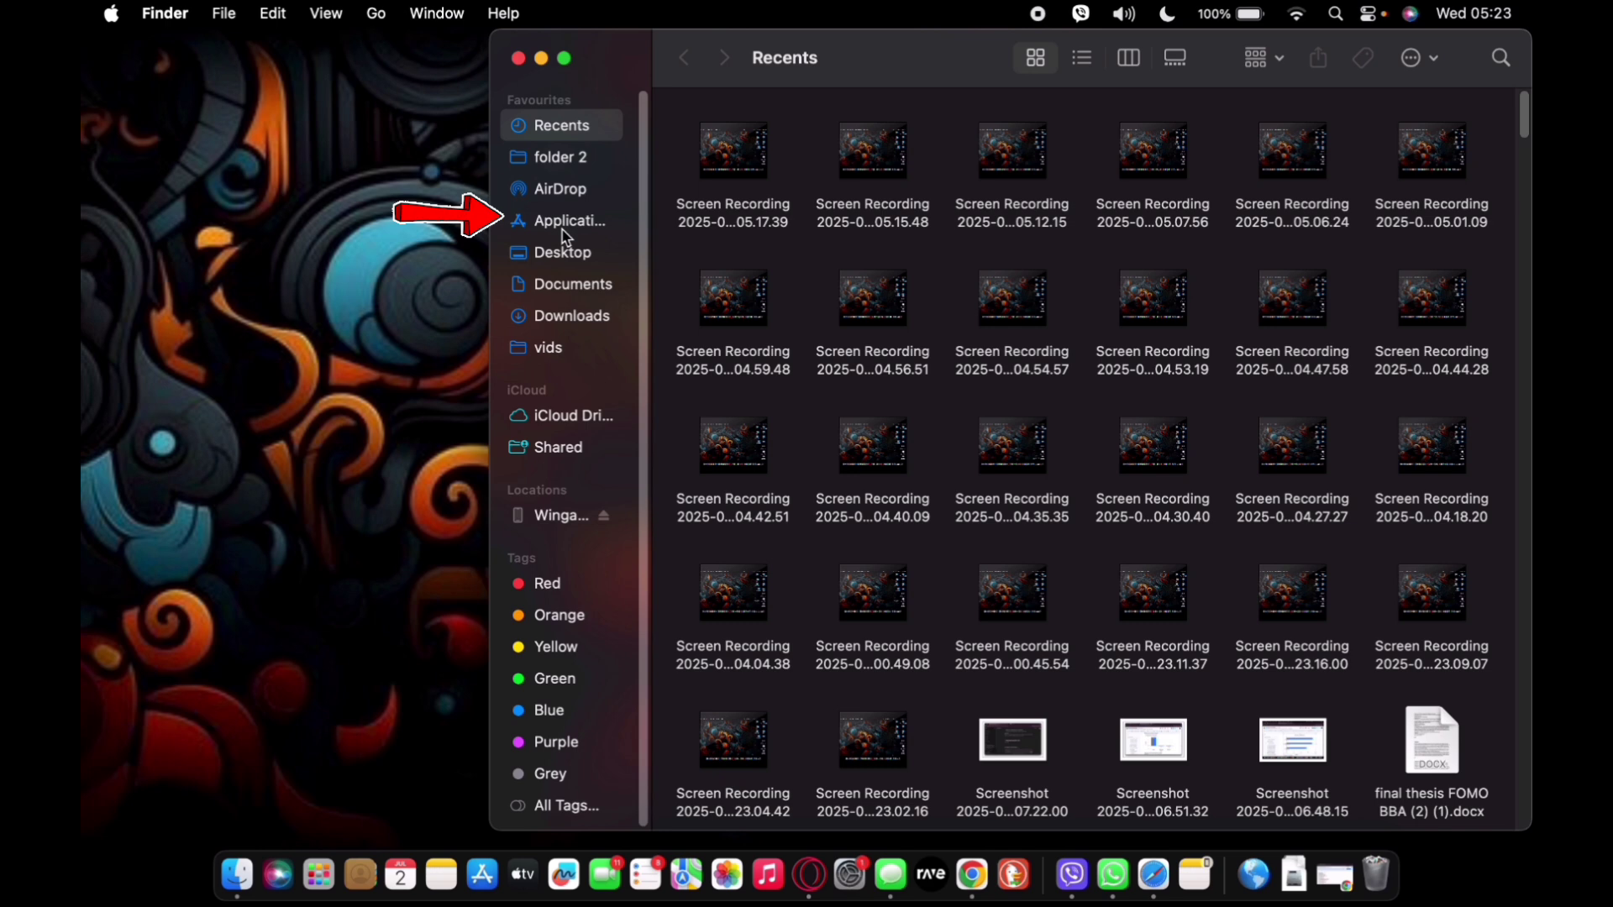
Go to the Applications folder and select the DuckDuckGo app
left_click(566, 220)
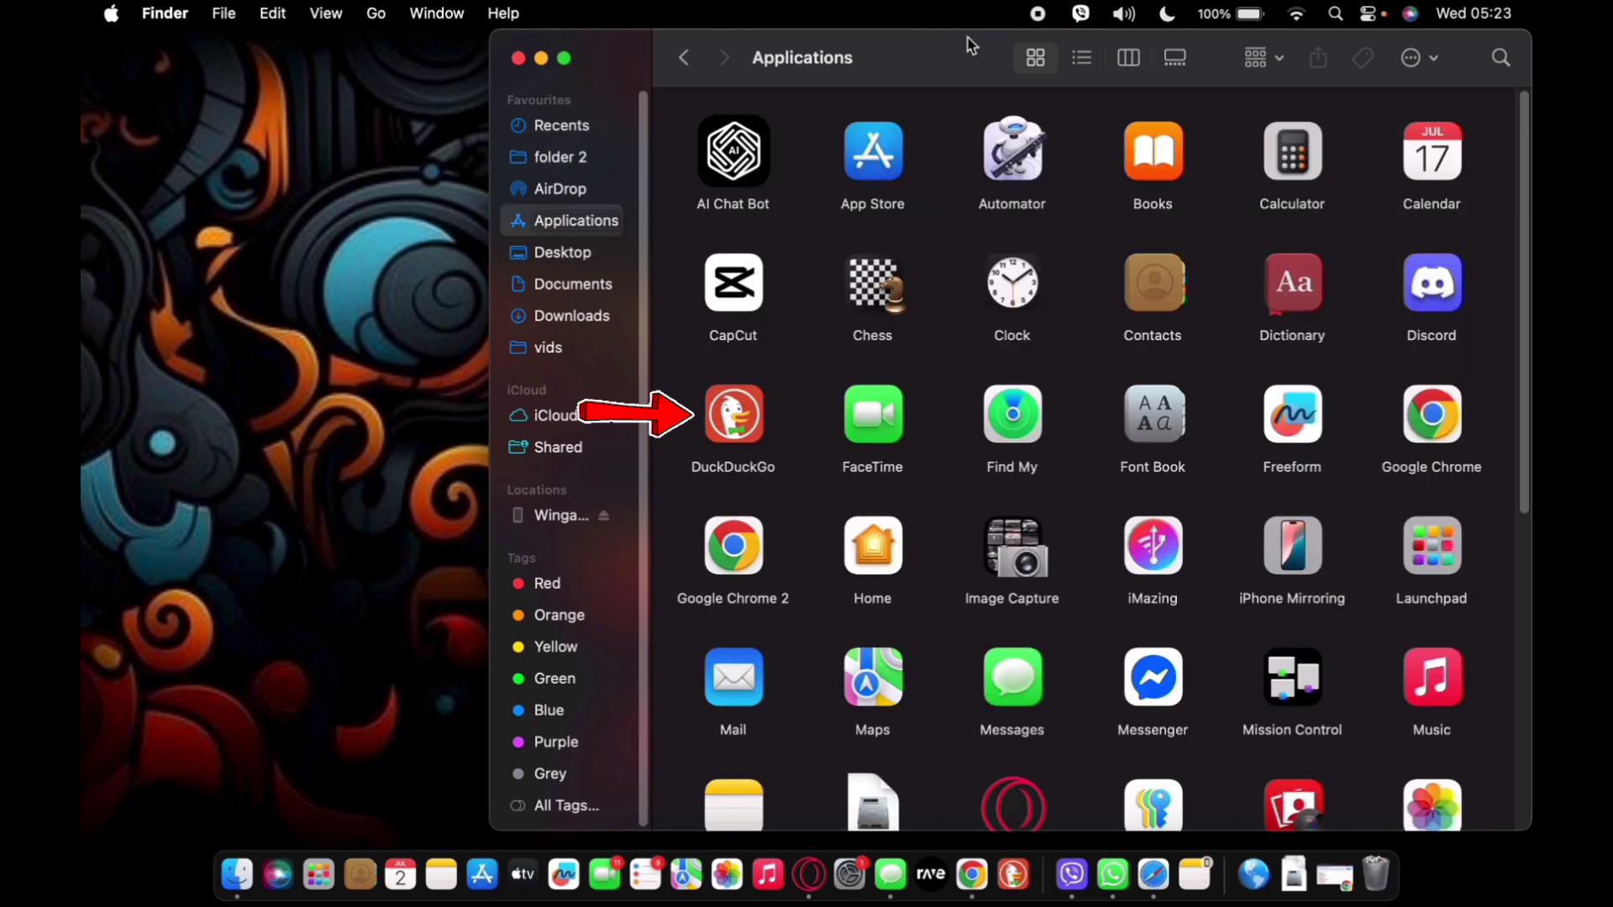
left_click(733, 415)
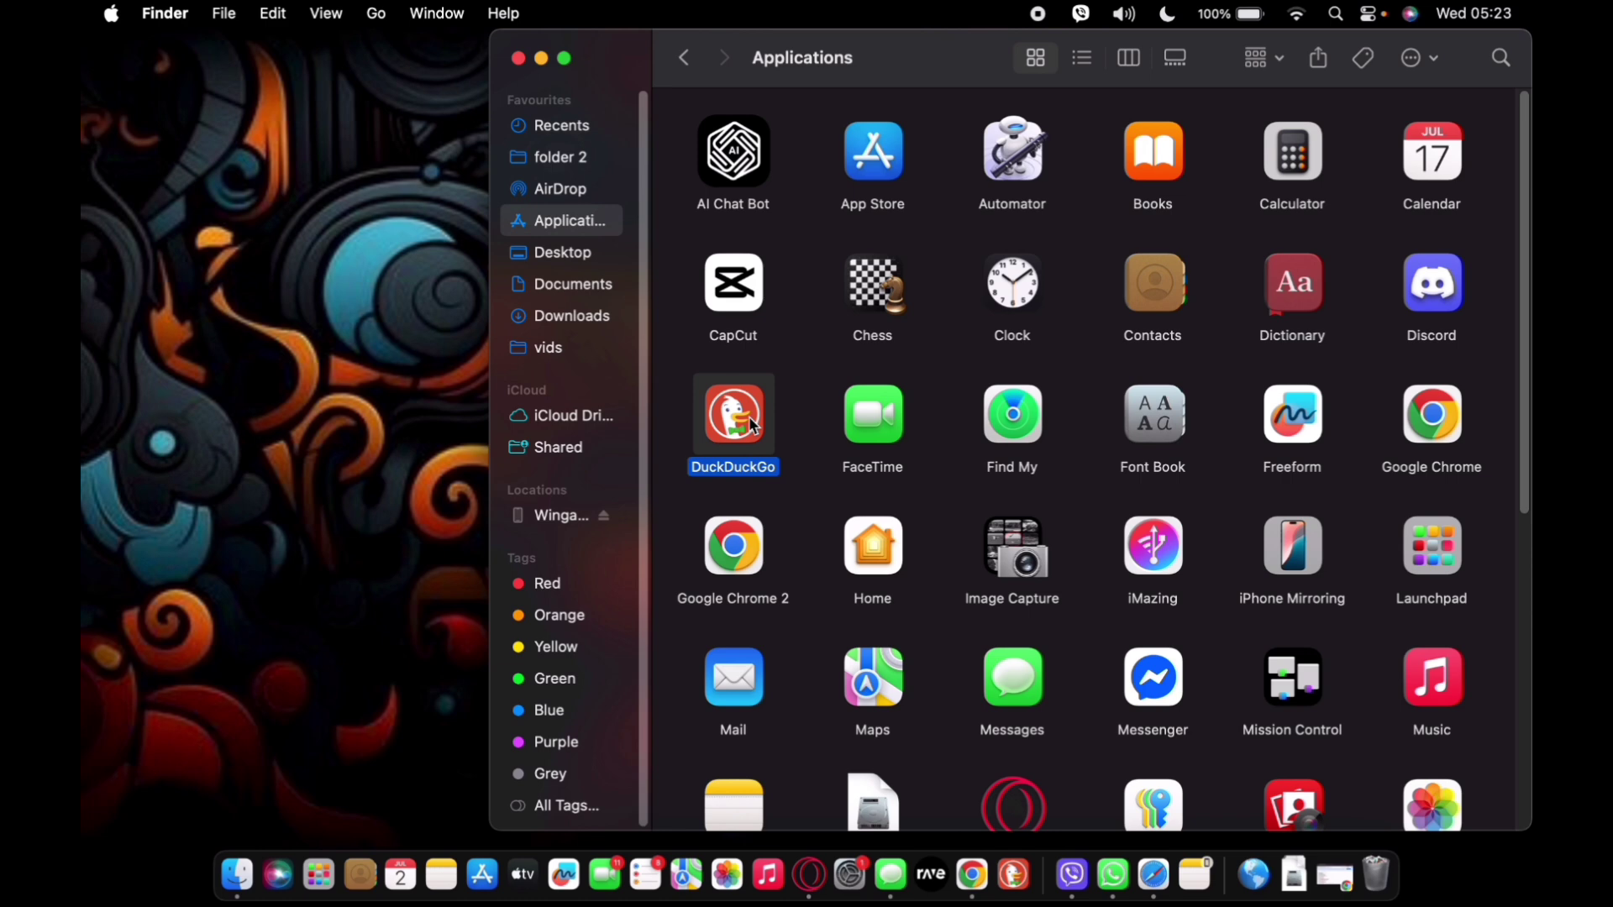
mouse_move(1184, 130)
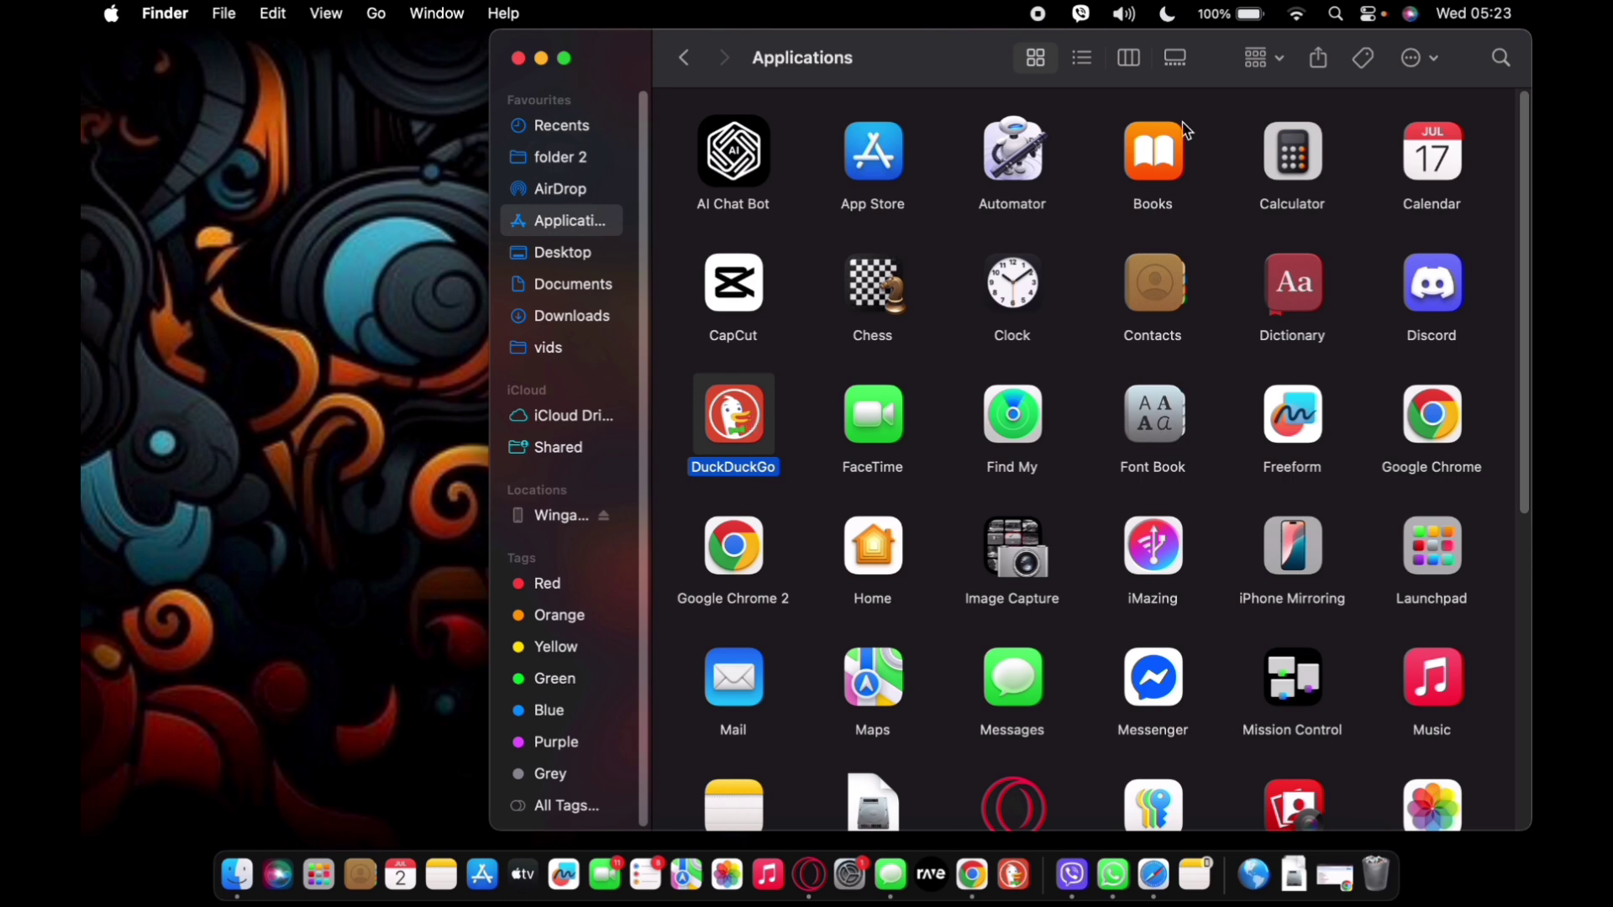